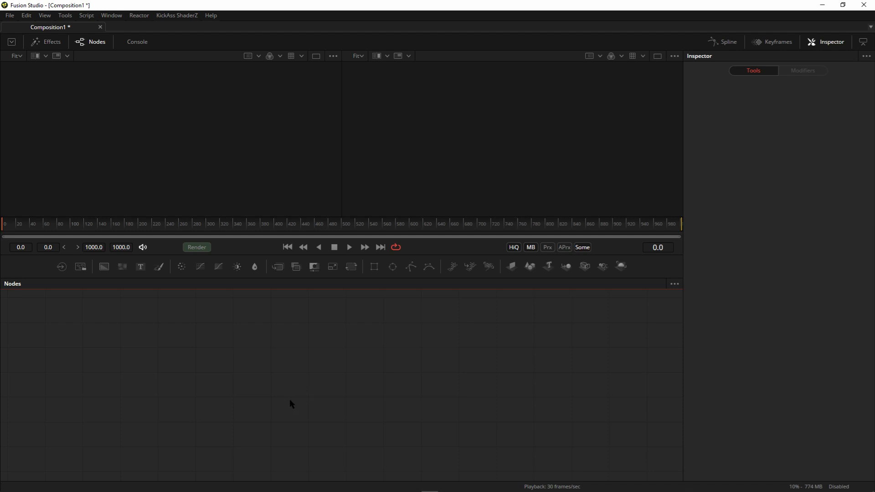
pyautogui.moveTo(239, 353)
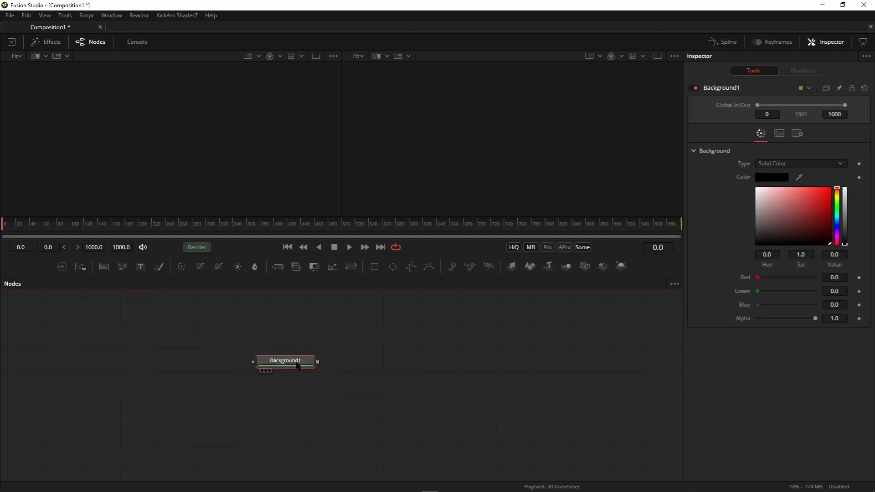
# Mask Background1 with Rectangle1 and shrink the rectangle into a thin, wide bar
pyautogui.click(372, 266)
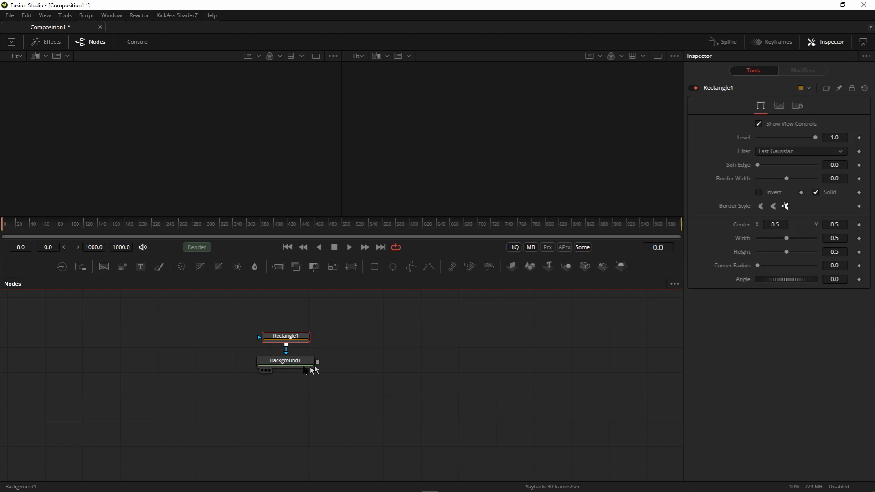
pyautogui.click(285, 360)
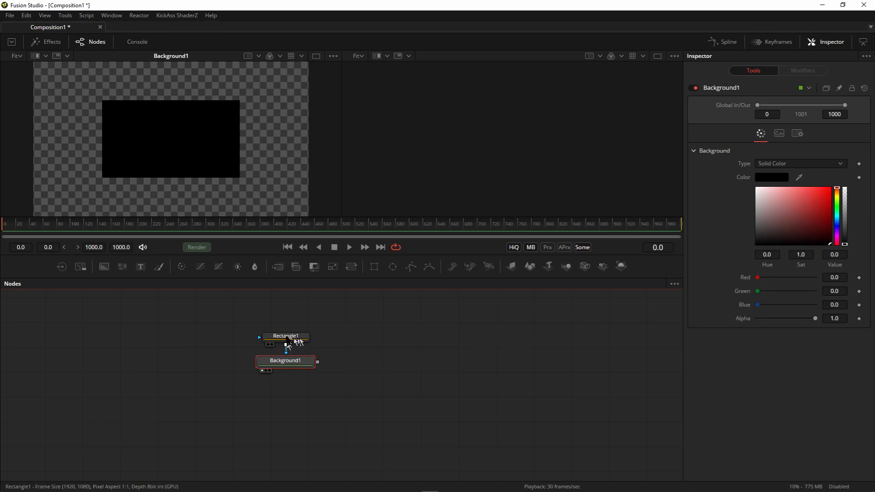
pyautogui.click(285, 336)
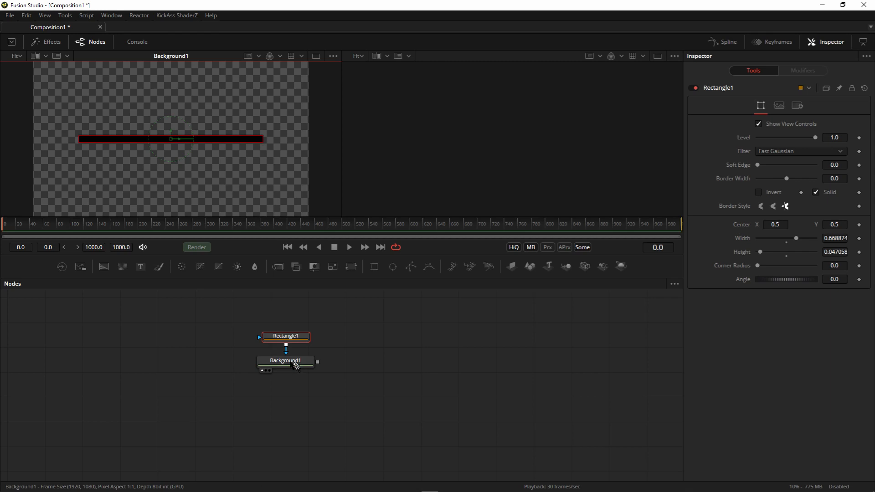
pyautogui.click(286, 361)
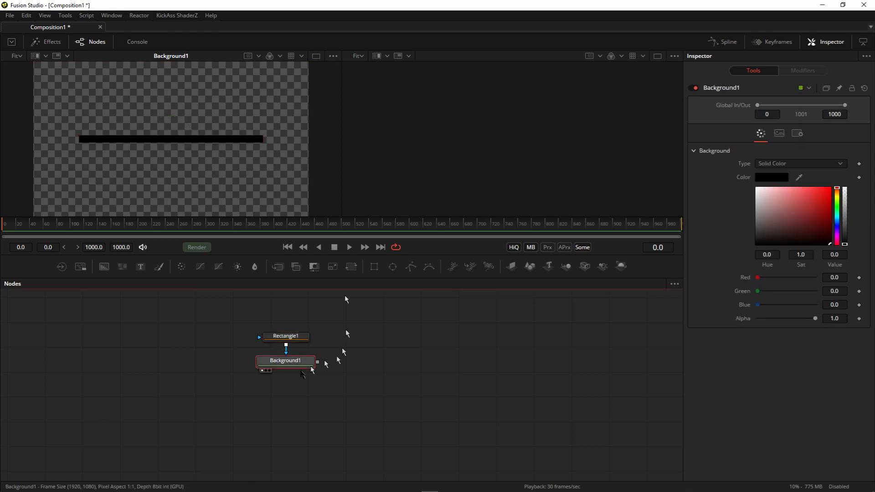
pyautogui.moveTo(288, 370)
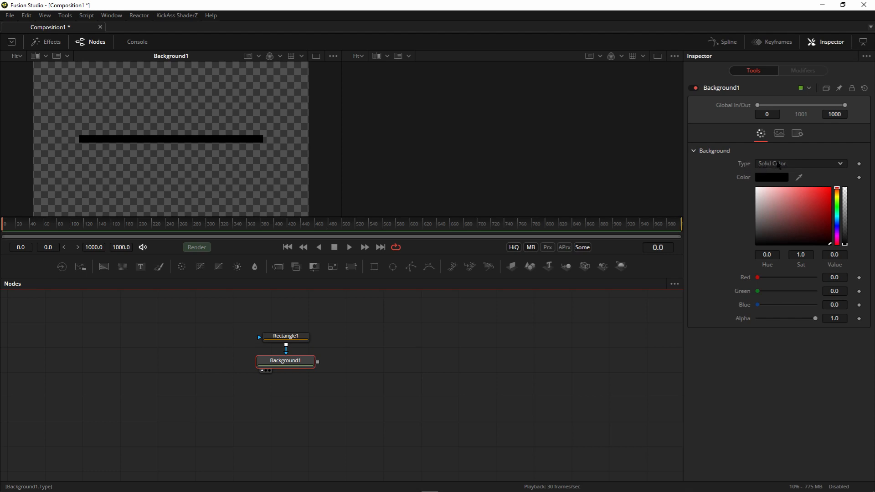
# Make Background1 a teal gradient whose end stop has Alpha 0
pyautogui.click(800, 164)
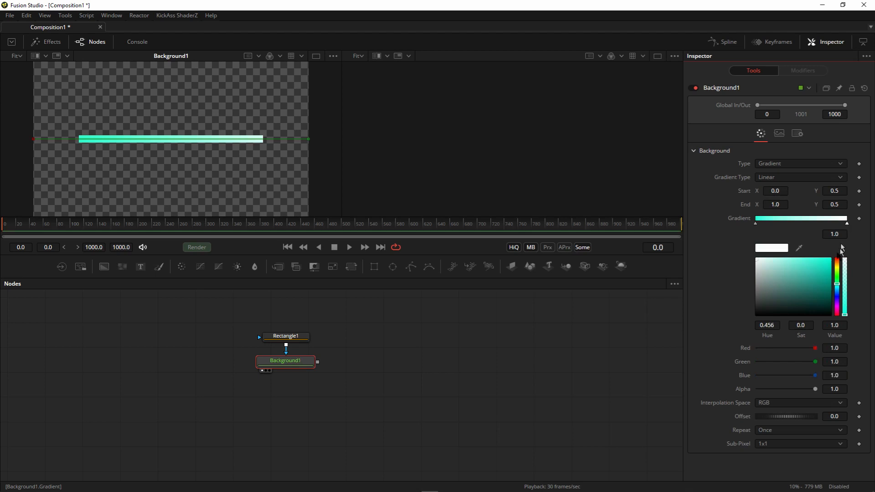
pyautogui.click(757, 313)
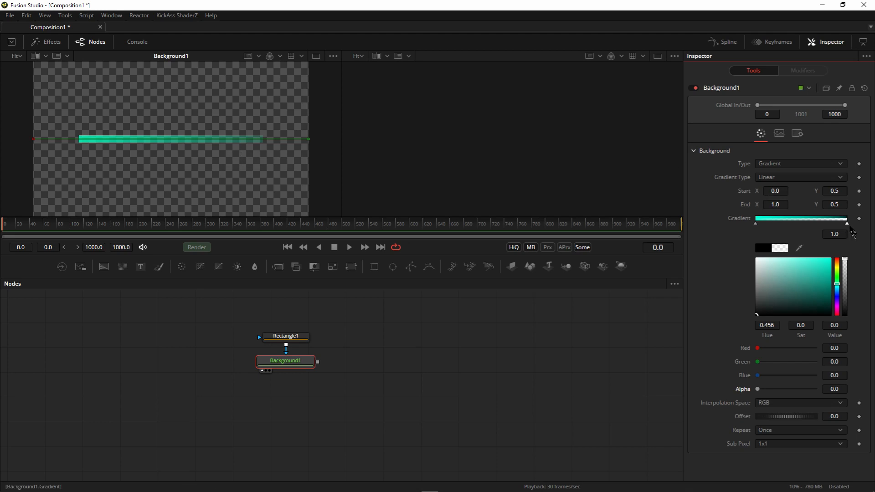
pyautogui.moveTo(850, 229)
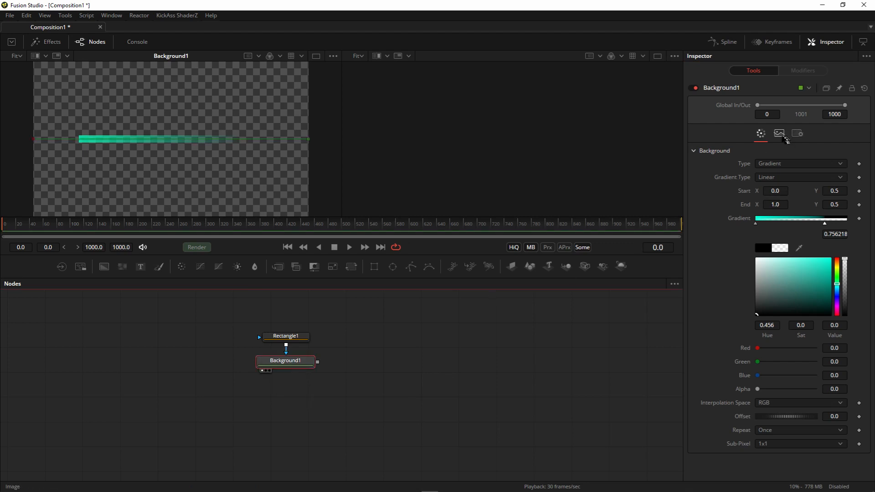
# Set Background1's image Width and Height to 1000
pyautogui.click(779, 133)
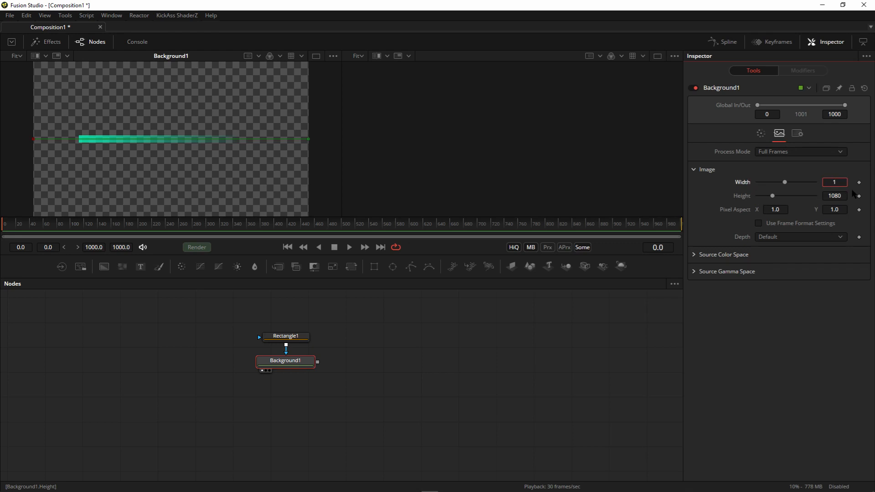
pyautogui.write('1000')
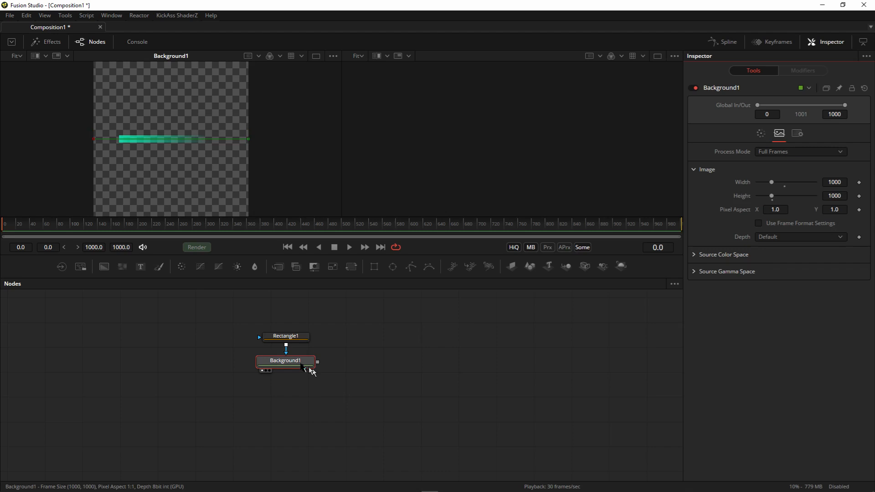
pyautogui.moveTo(306, 368)
pyautogui.write('COOR')
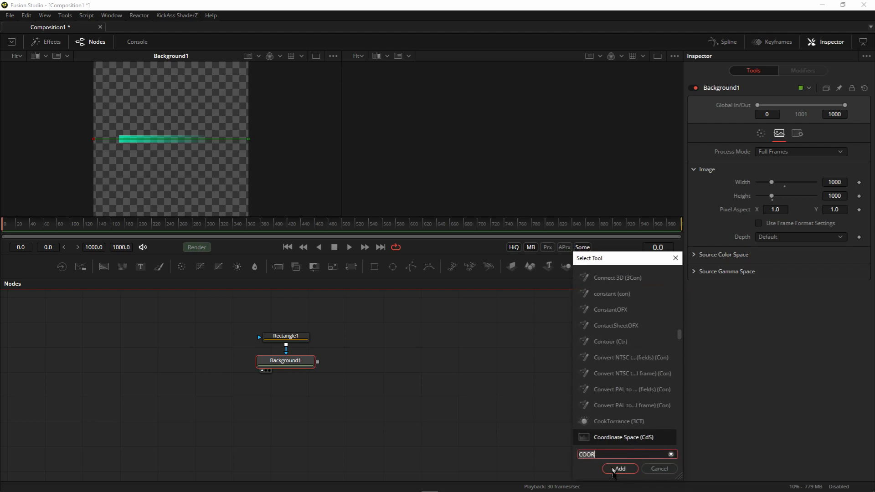
# Insert CoordinateSpace1 after Background1 with Shape set to Polar to Rectangular
pyautogui.click(619, 469)
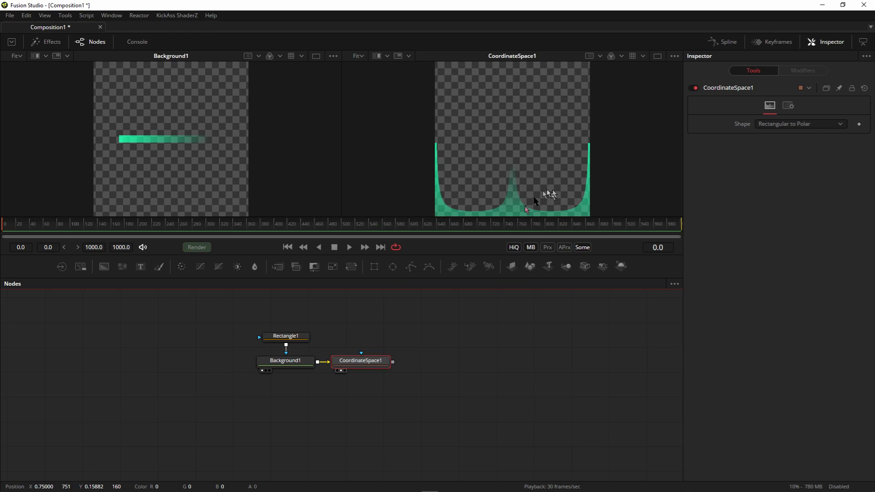
pyautogui.click(801, 124)
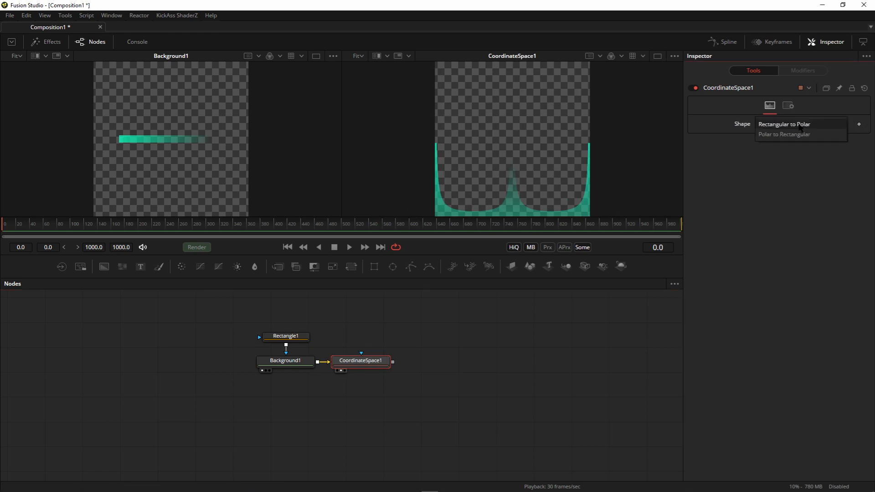
pyautogui.moveTo(784, 134)
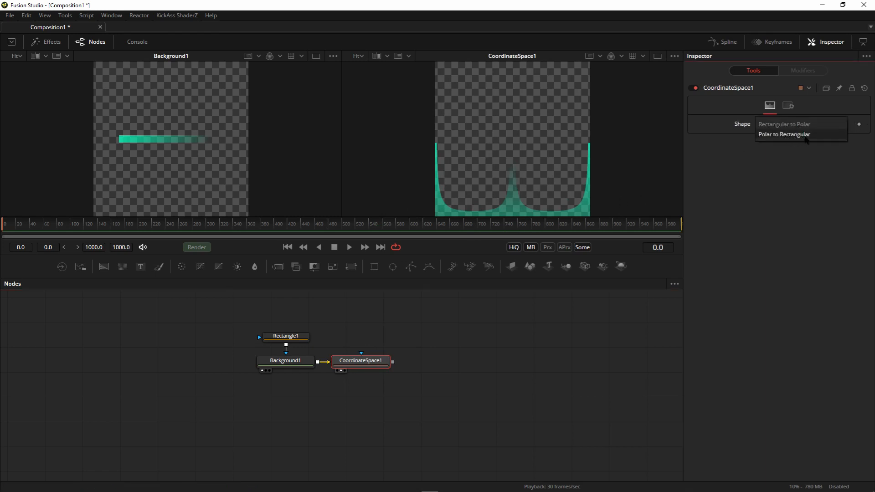
pyautogui.click(783, 134)
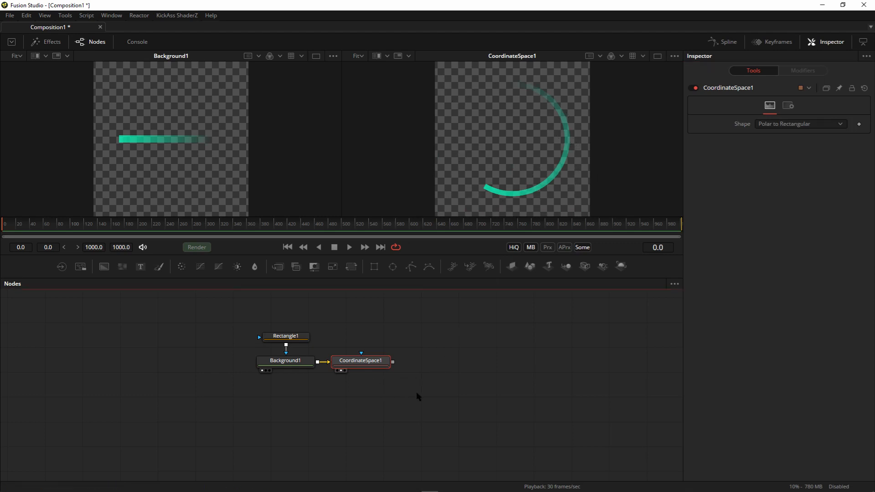
pyautogui.moveTo(115, 270)
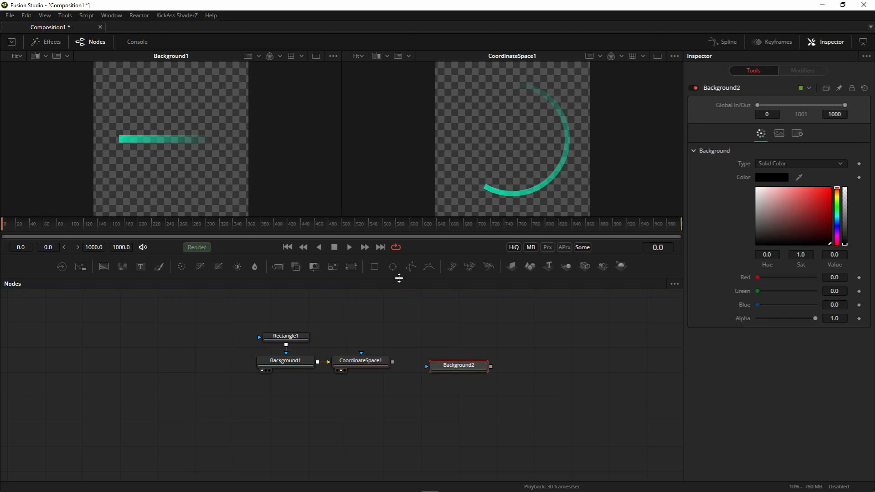
# Give Background2 an Ellipse mask and a teal fill, and merge it with CoordinateSpace1
pyautogui.click(392, 267)
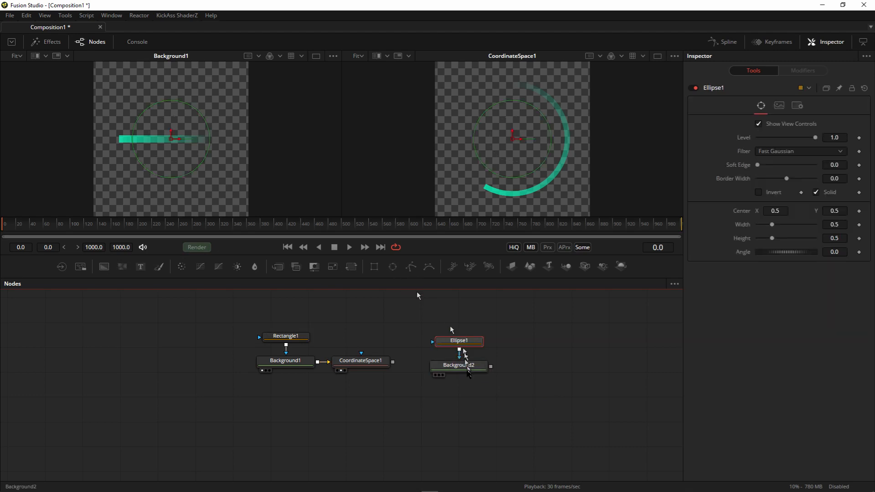
pyautogui.click(459, 366)
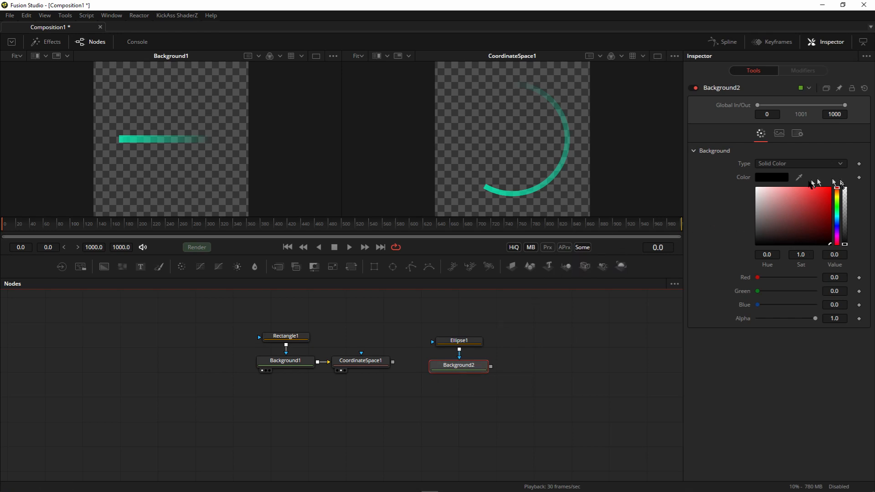
pyautogui.moveTo(798, 179)
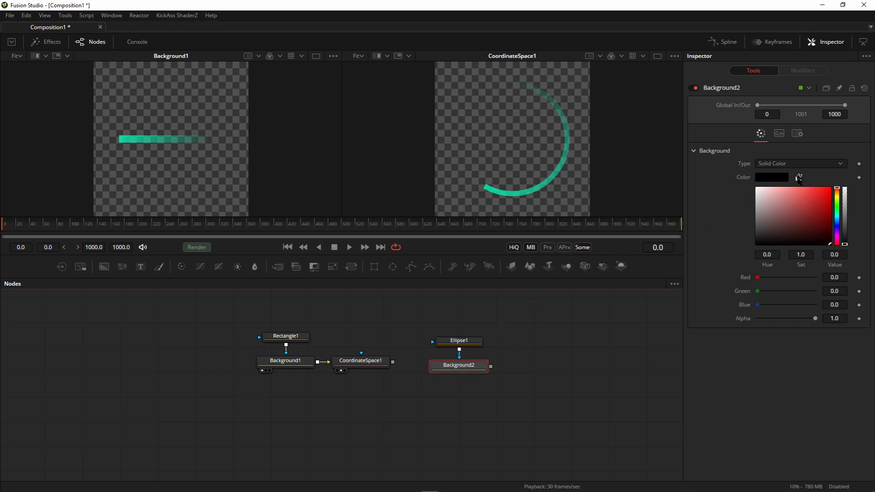
pyautogui.click(495, 189)
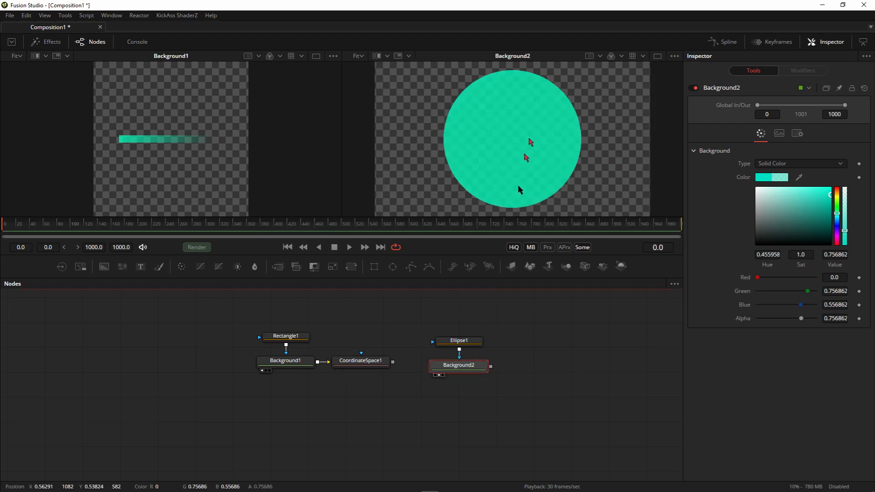
pyautogui.moveTo(488, 377)
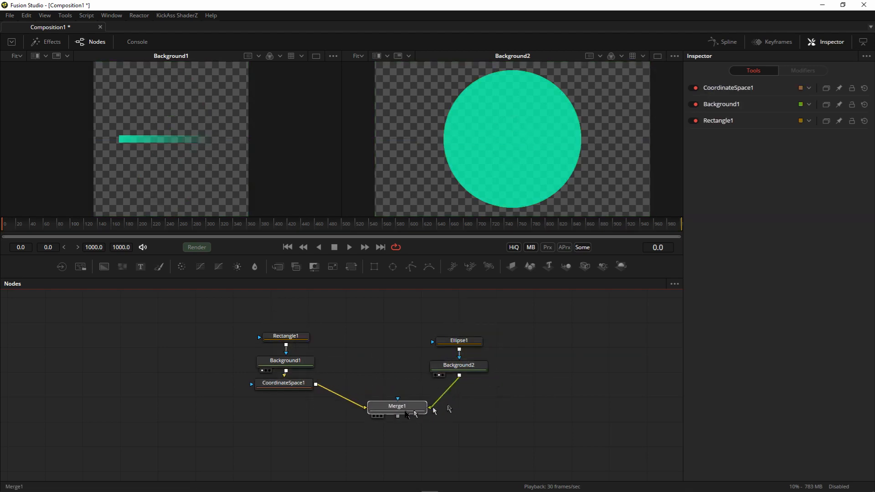
# Shrink Ellipse1 to about 0.063 with Soft Edge 0.0299 at the arc's end
pyautogui.click(397, 406)
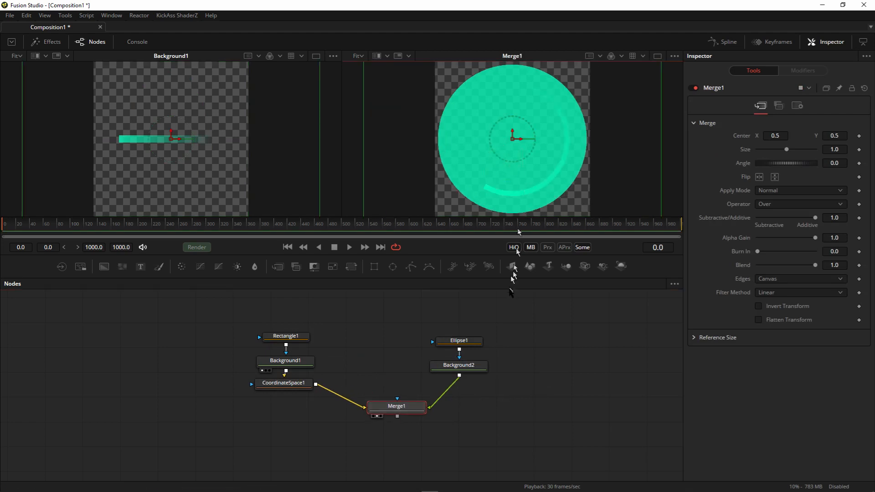
pyautogui.click(459, 341)
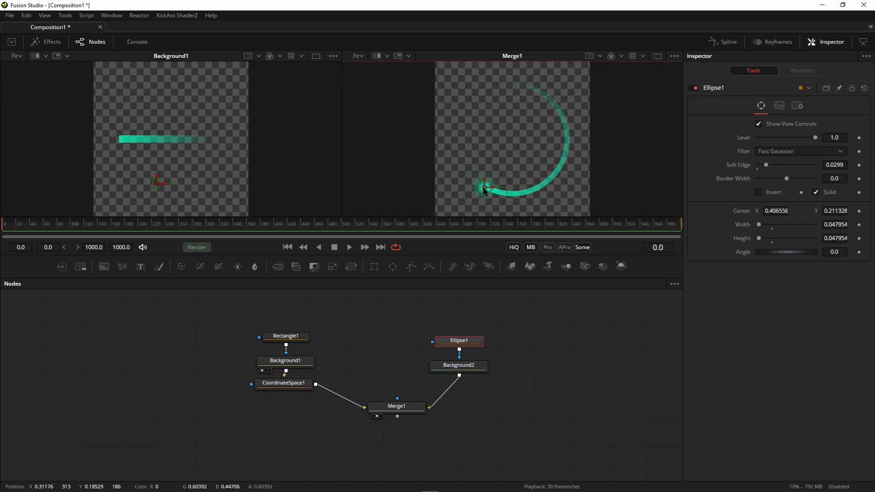
pyautogui.moveTo(485, 185)
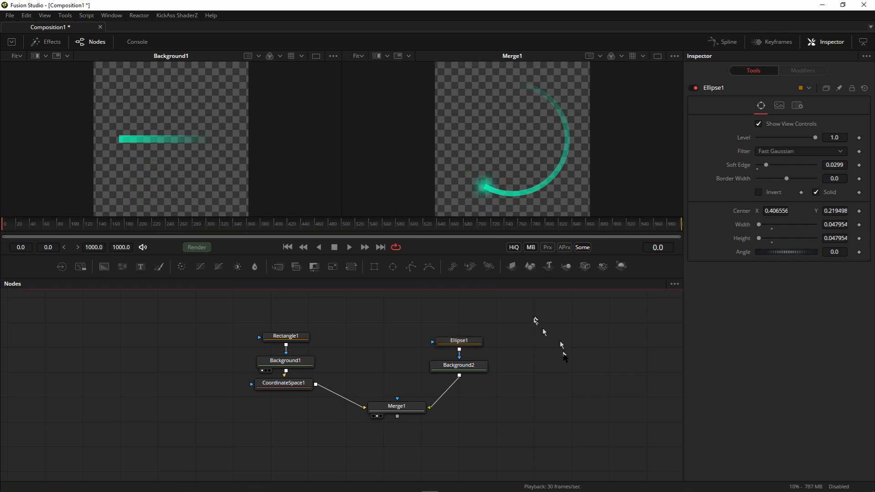
pyautogui.click(459, 341)
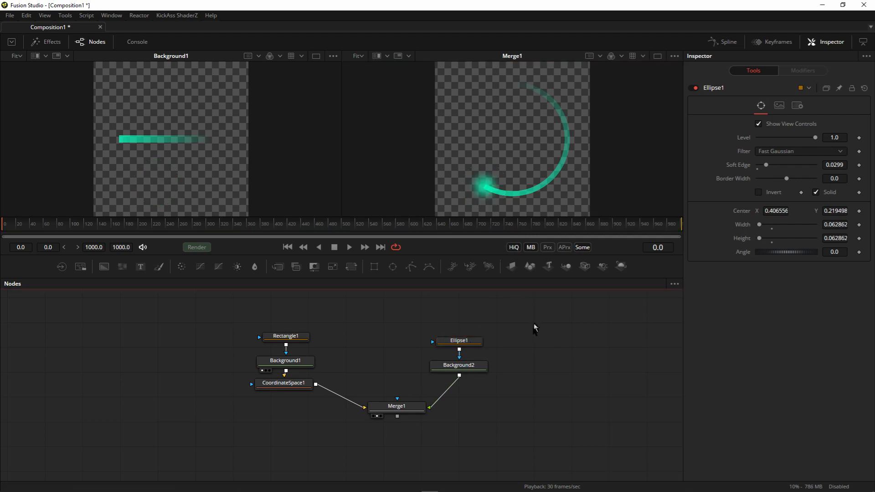
pyautogui.moveTo(403, 416)
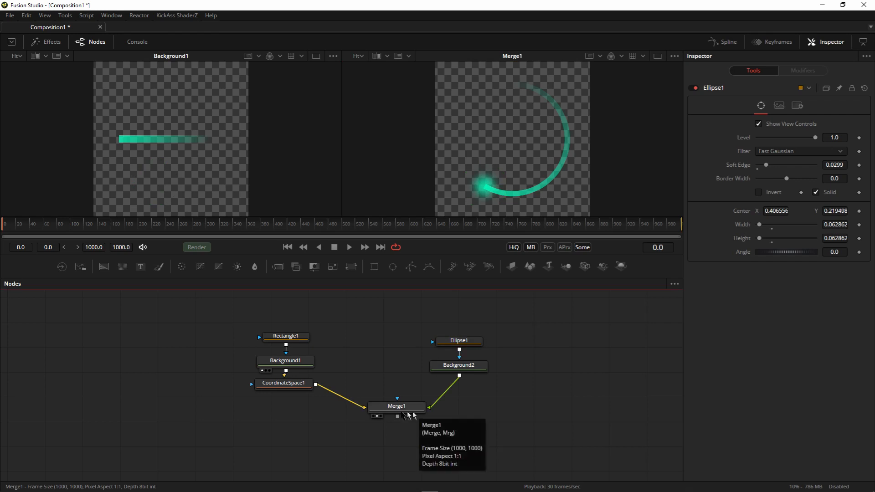
# Add Transform1 after Merge1, keyframe its Angle, and return to frame 0
pyautogui.click(396, 405)
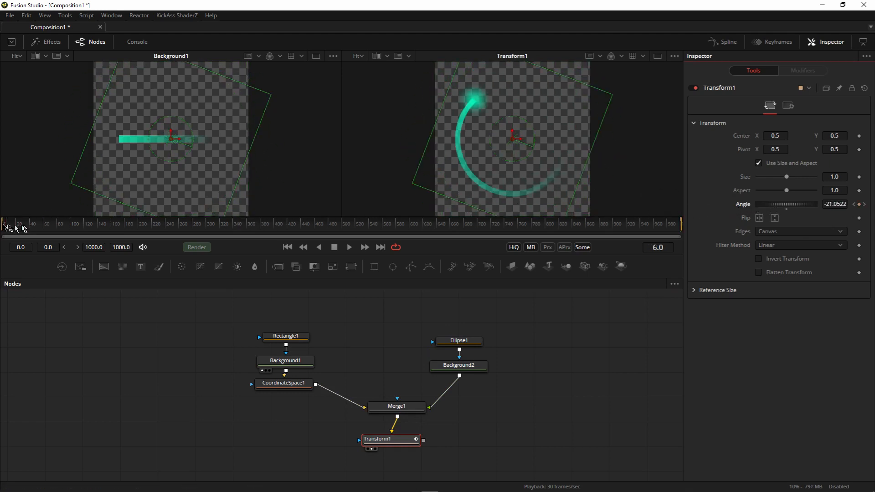
pyautogui.click(349, 247)
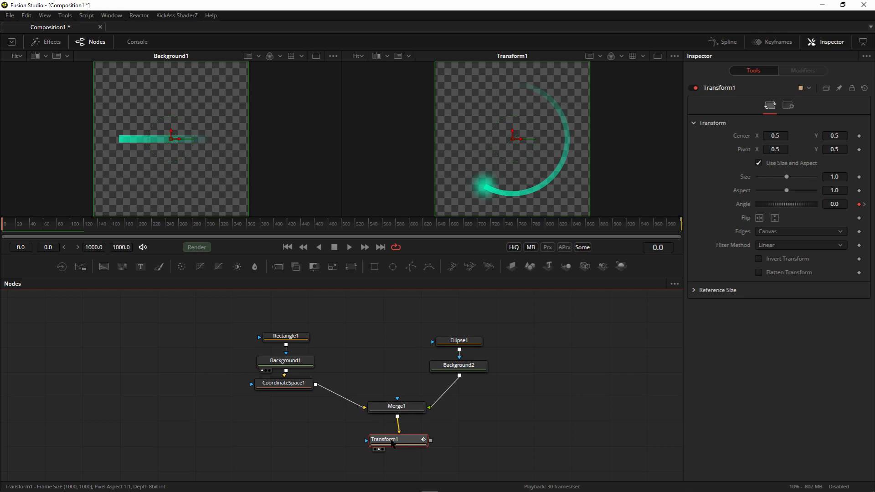
# Insert a Krokodove Image Pixel Duplicate node after Transform1
pyautogui.rightClick(398, 440)
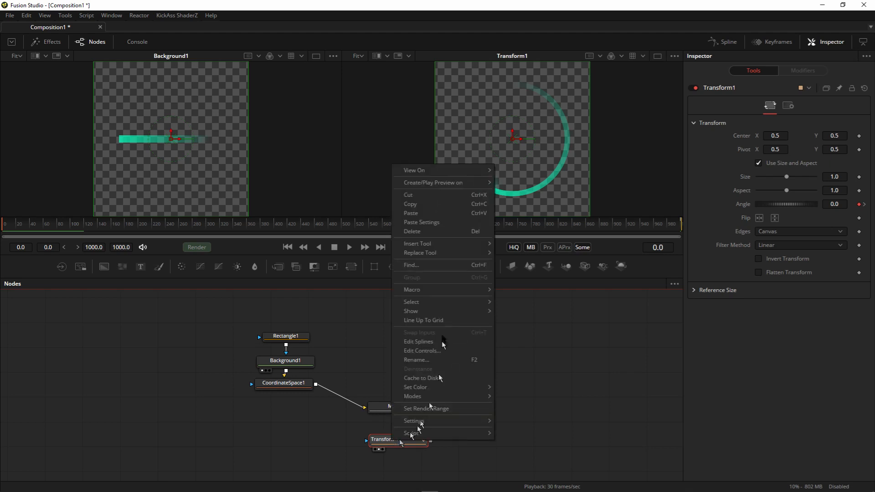
pyautogui.click(418, 244)
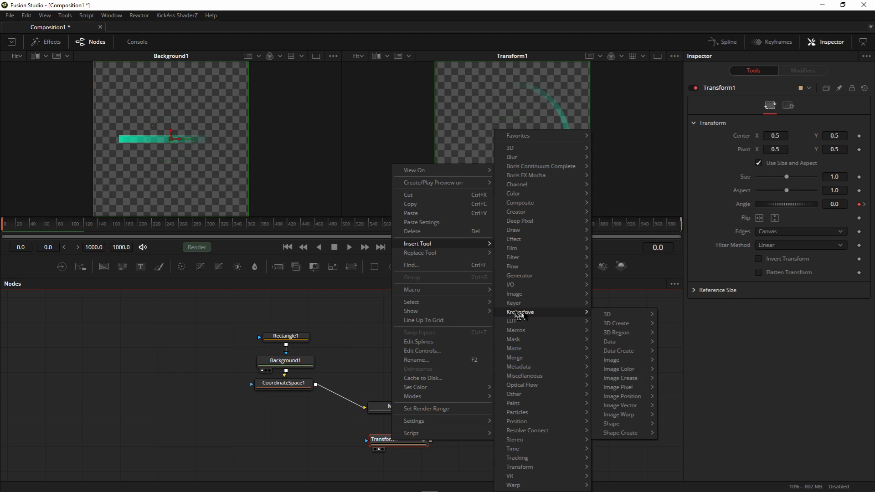
pyautogui.moveTo(521, 312)
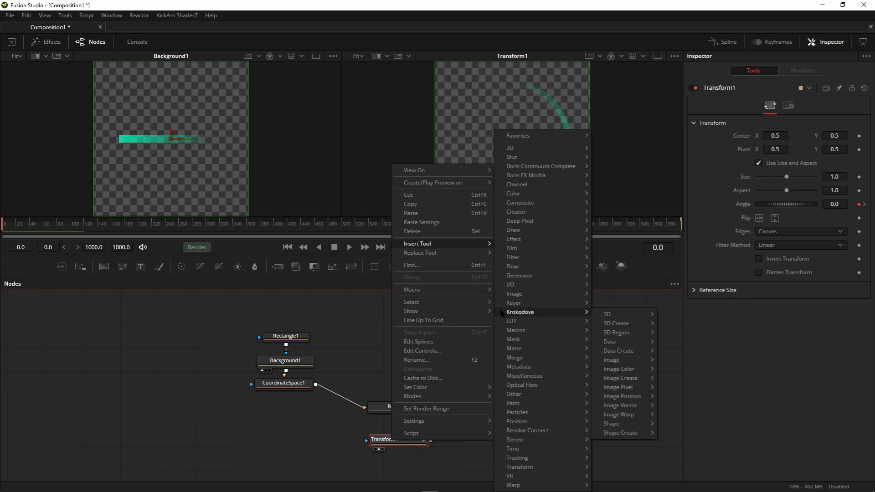
pyautogui.moveTo(534, 318)
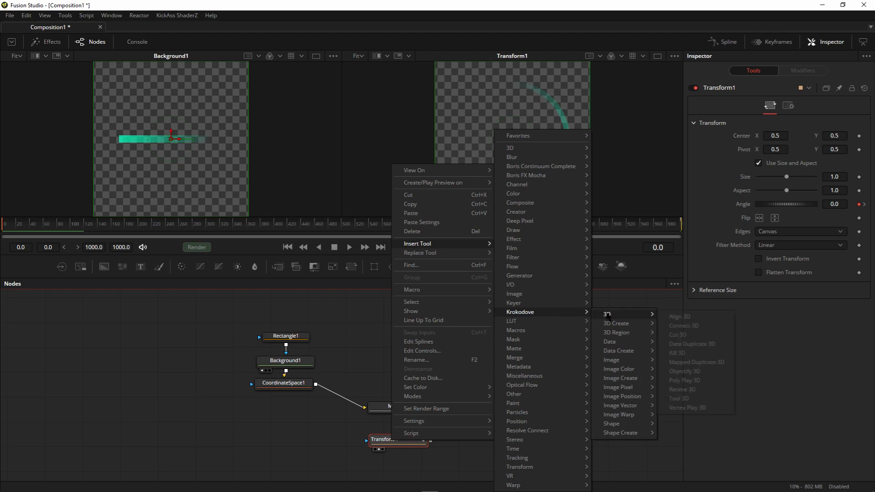
pyautogui.moveTo(618, 387)
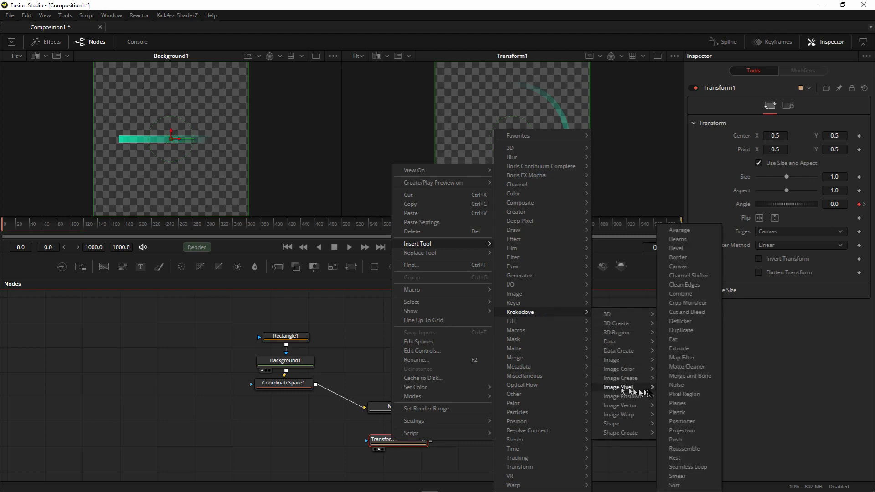
pyautogui.click(682, 330)
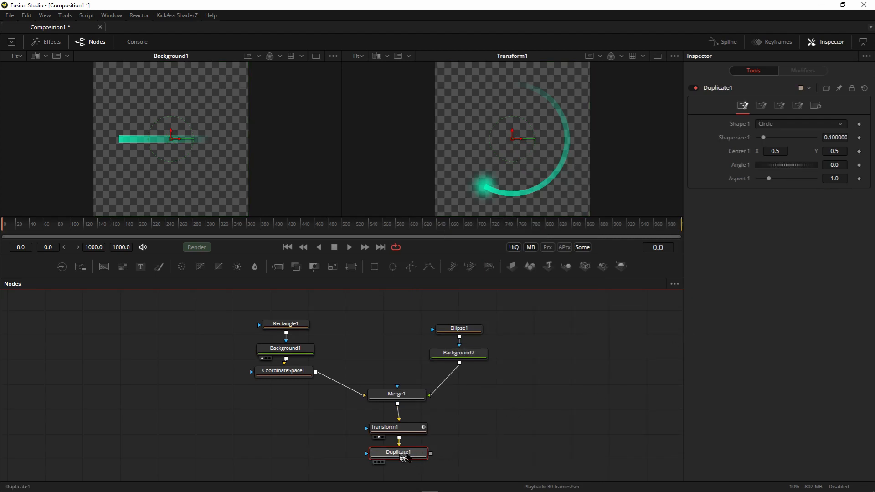
pyautogui.moveTo(403, 457)
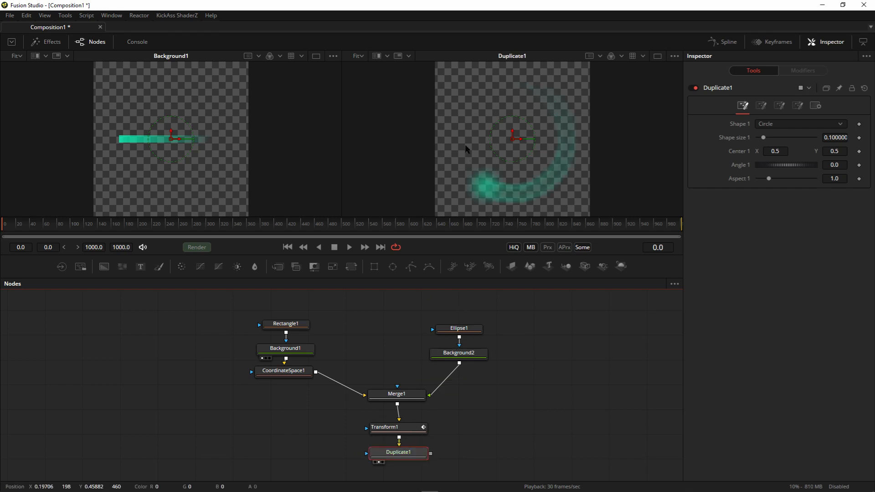
pyautogui.moveTo(508, 184)
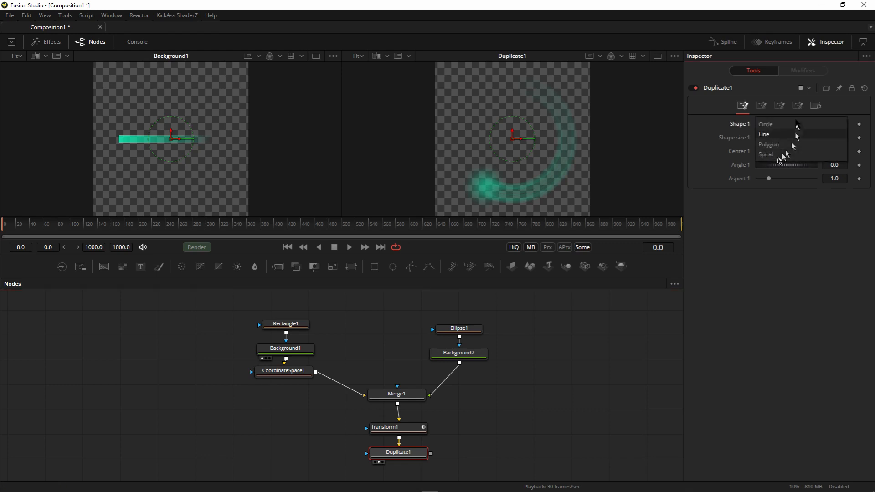
# Set Duplicate1's Shape 1 to Spiral at size 0.055 and check the rotation
pyautogui.click(766, 155)
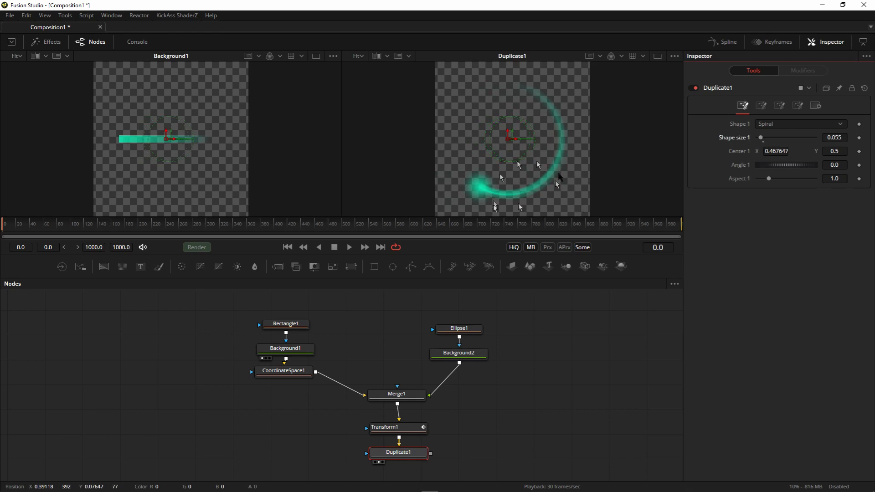
pyautogui.moveTo(398, 453)
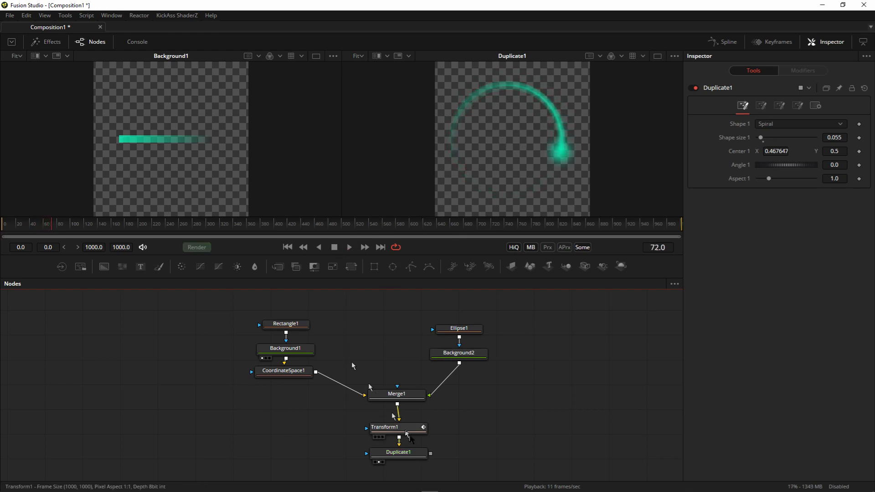
pyautogui.click(384, 428)
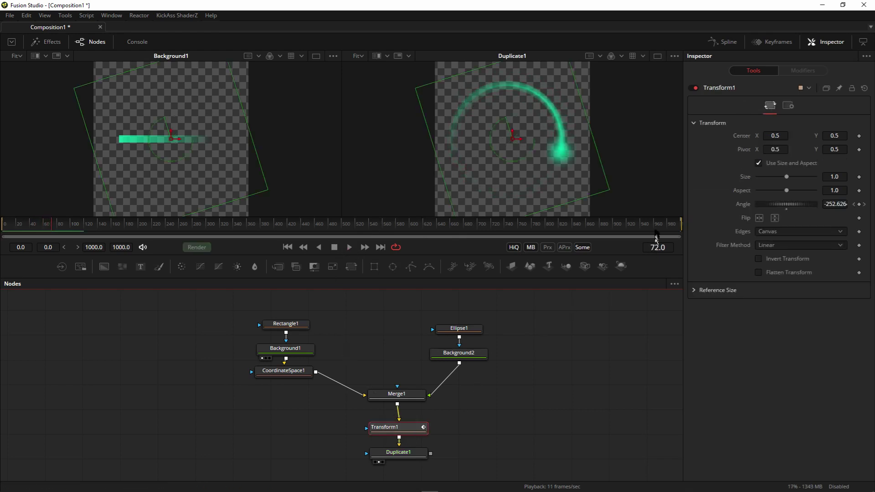